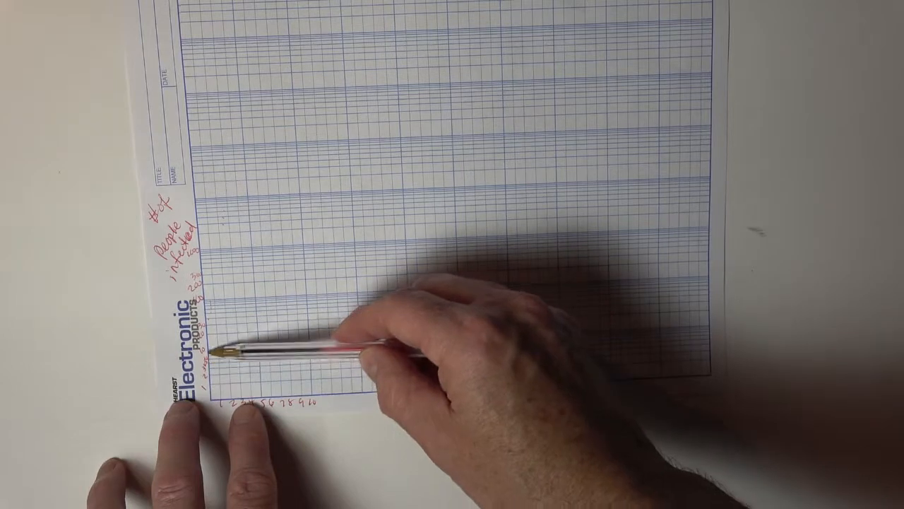
pyautogui.write('Days')
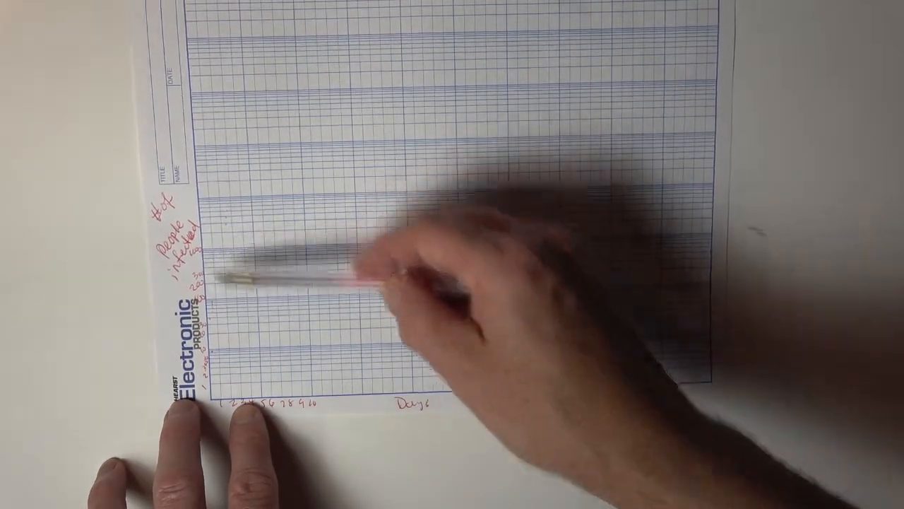